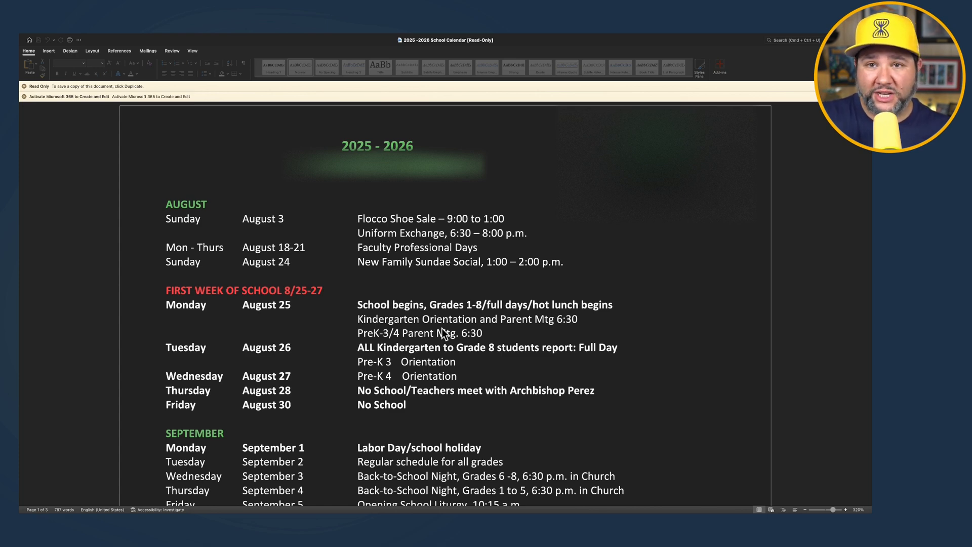
Scroll through the sent prompt and reply down to the August calendar chart
scroll(down, 3)
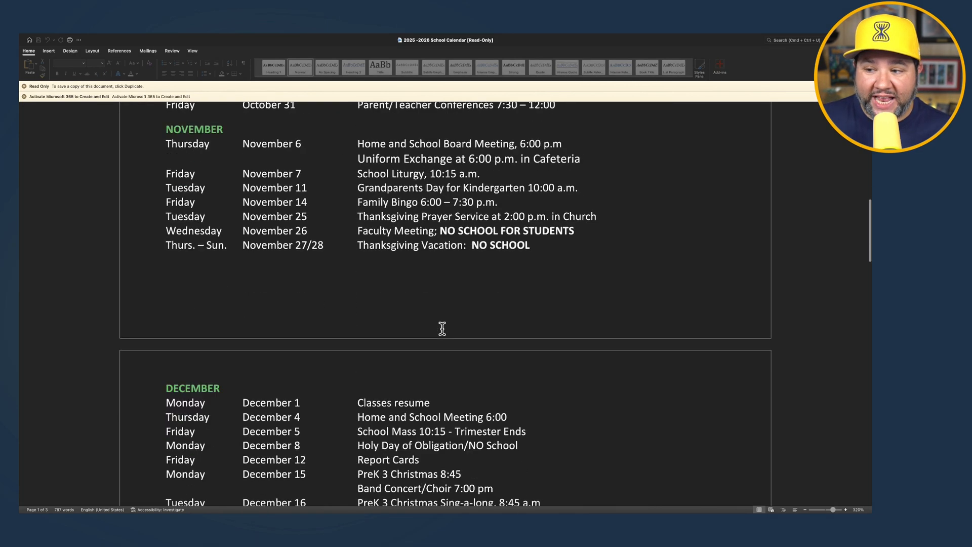
scroll(down, 3)
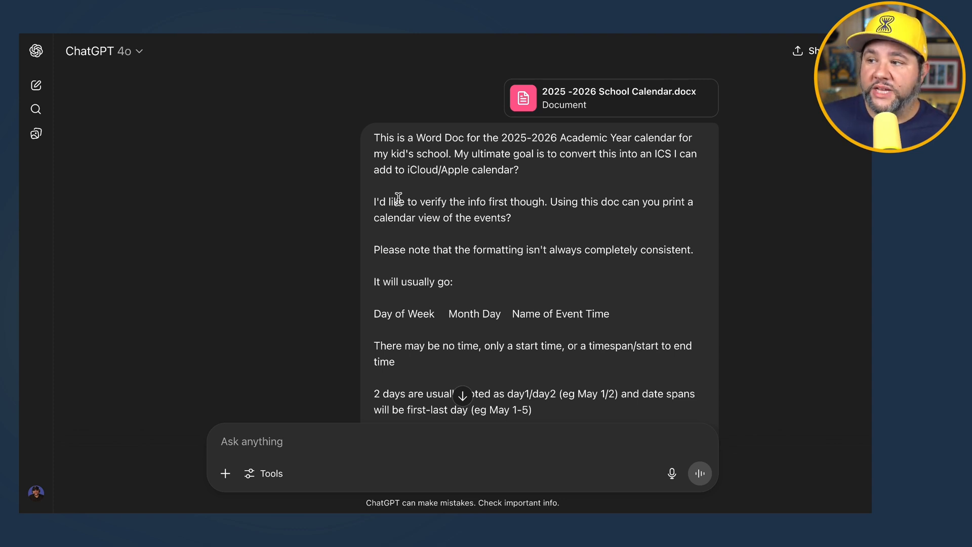
scroll(down, 3)
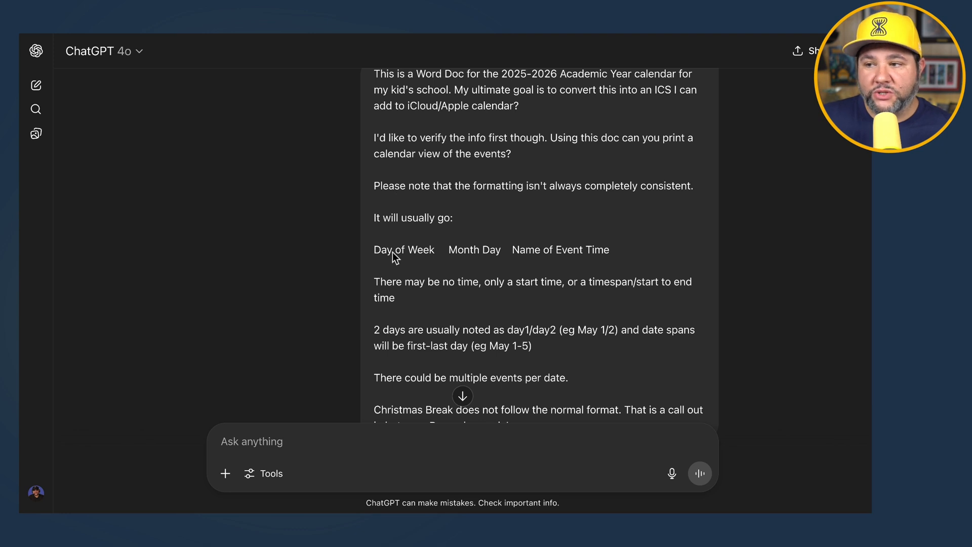
mouse_move(468, 253)
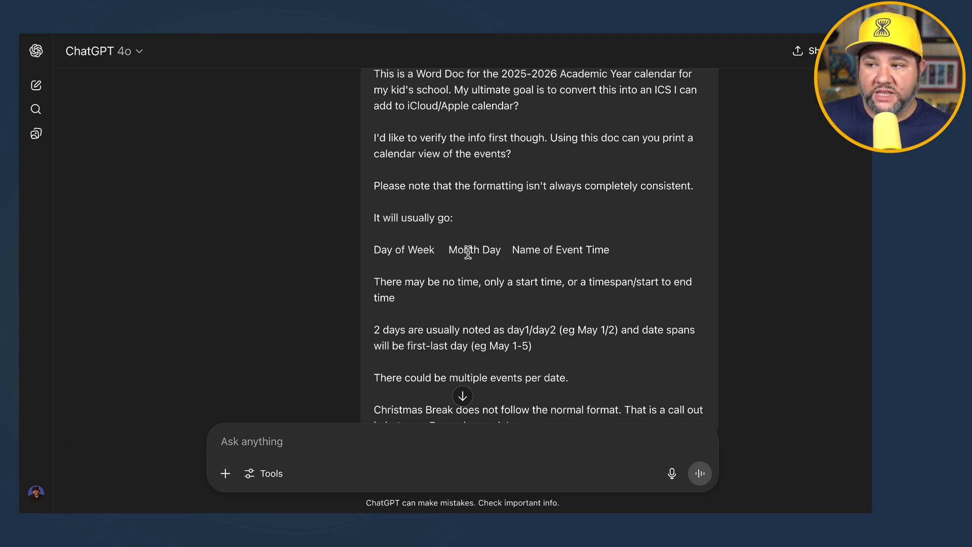
mouse_move(583, 250)
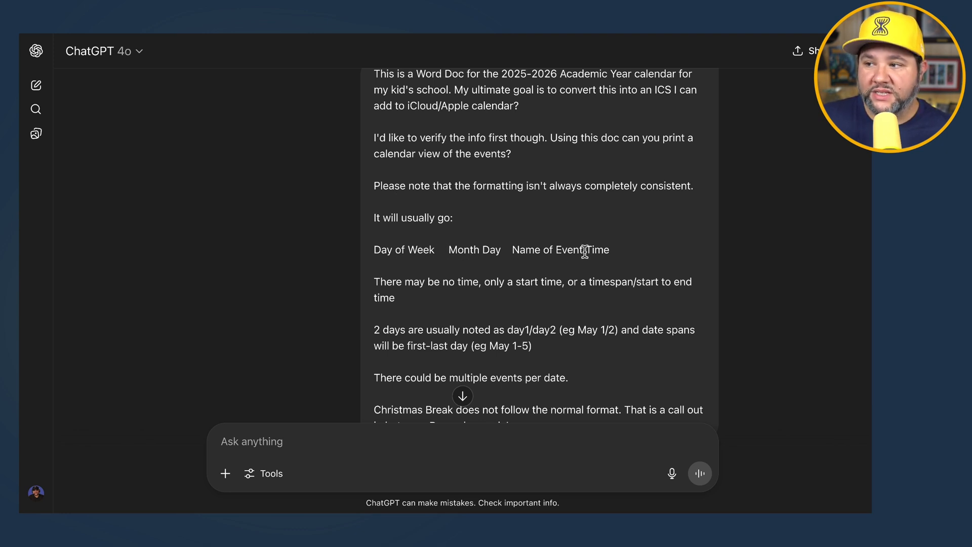
scroll(down, 3)
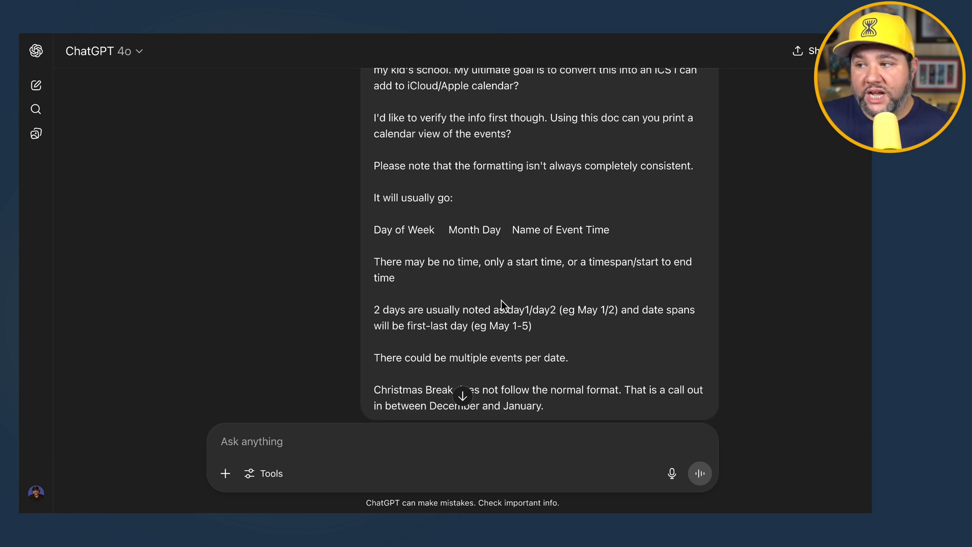
scroll(down, 3)
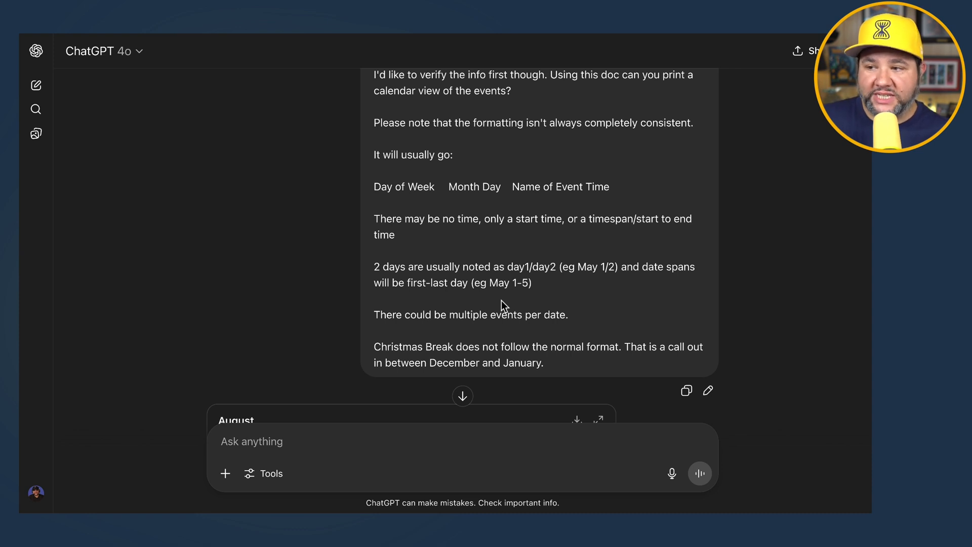
mouse_move(509, 291)
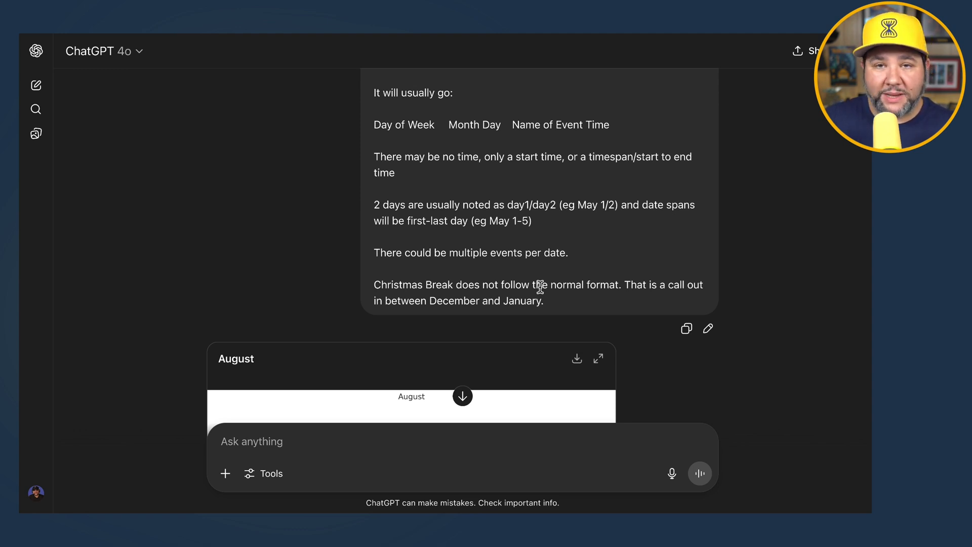
Review the August and September charts and reply 'Yes let's do it!' to continue
scroll(down, 3)
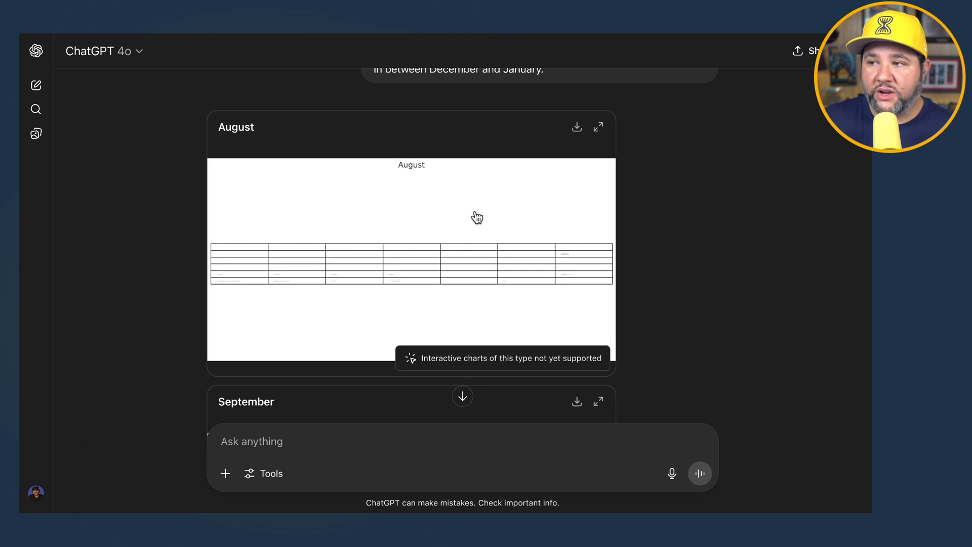
mouse_move(484, 258)
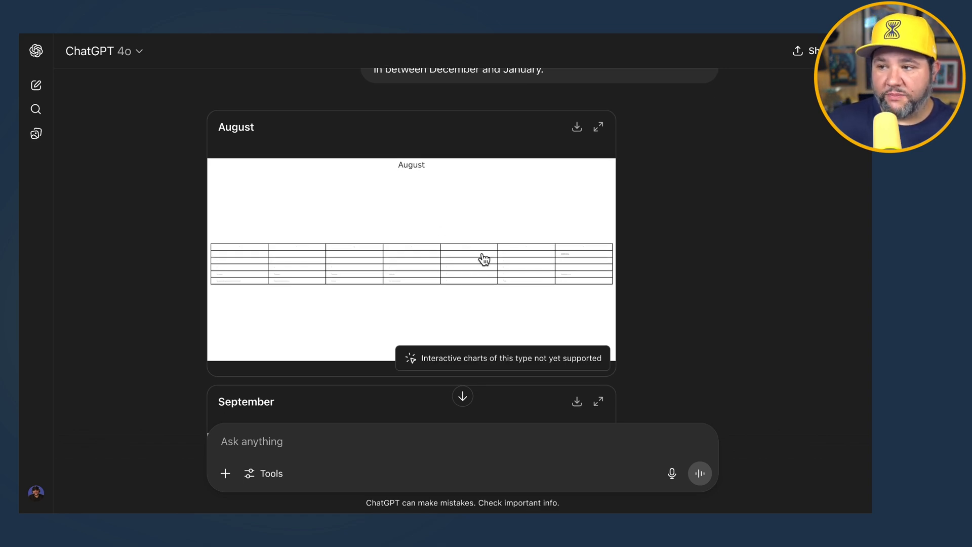
click(598, 126)
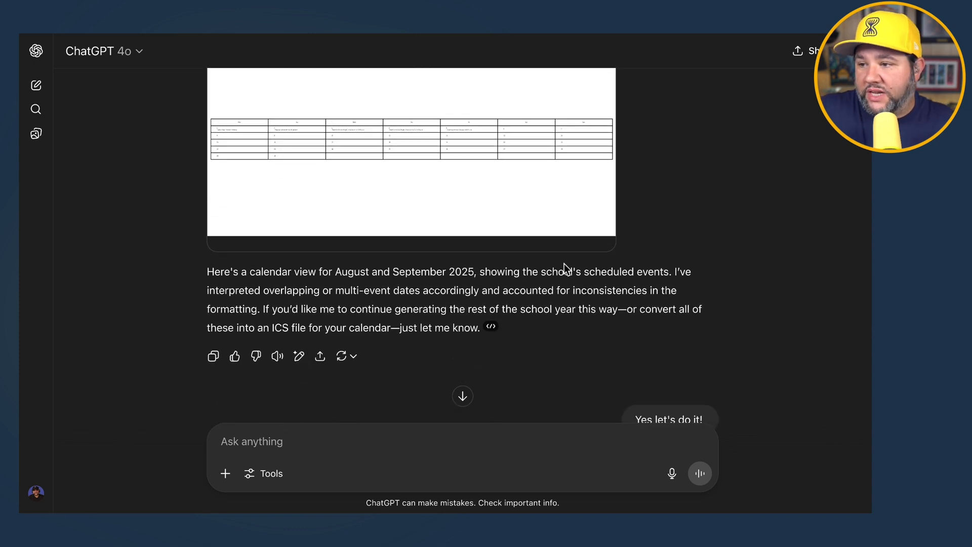
scroll(down, 3)
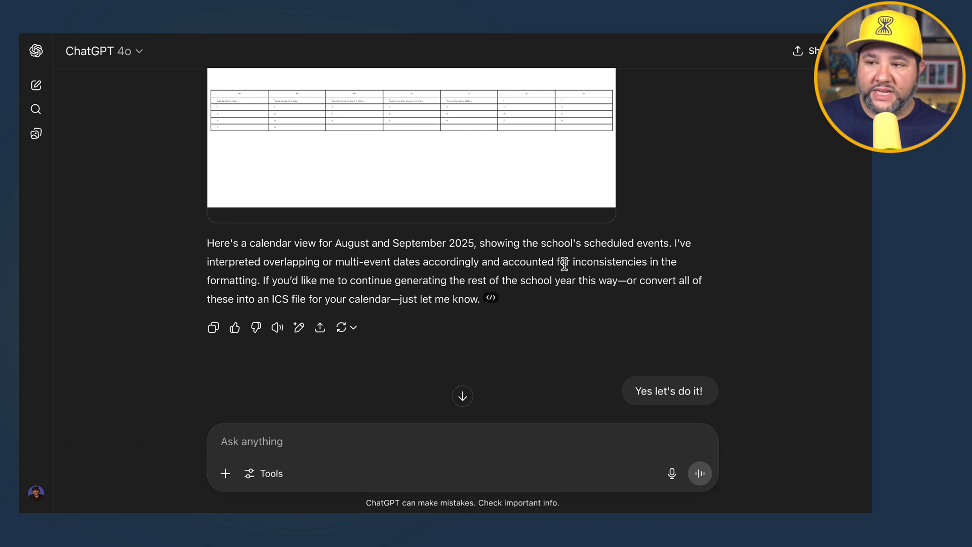
mouse_move(388, 289)
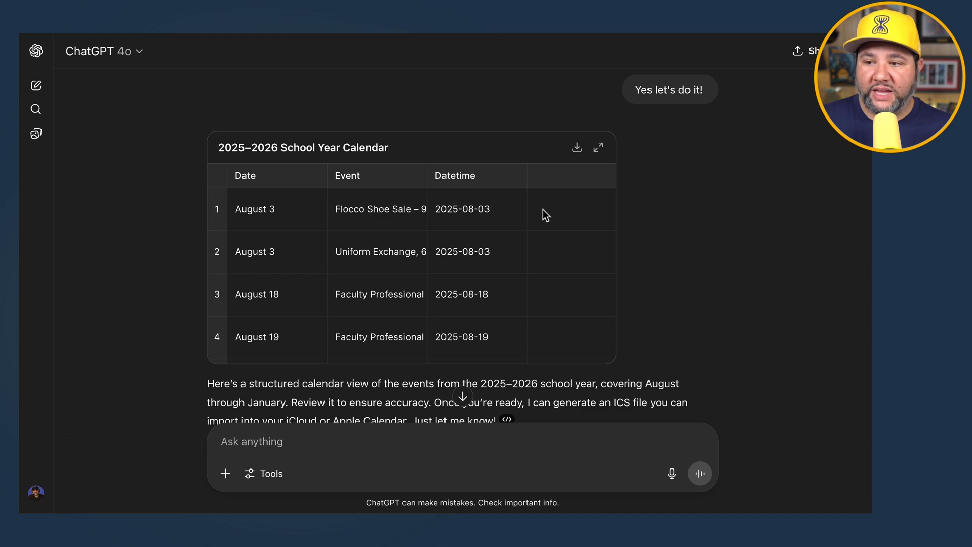
Reply about the August 25 cell and times, reaching the Calendar With Times Extracted table
scroll(down, 3)
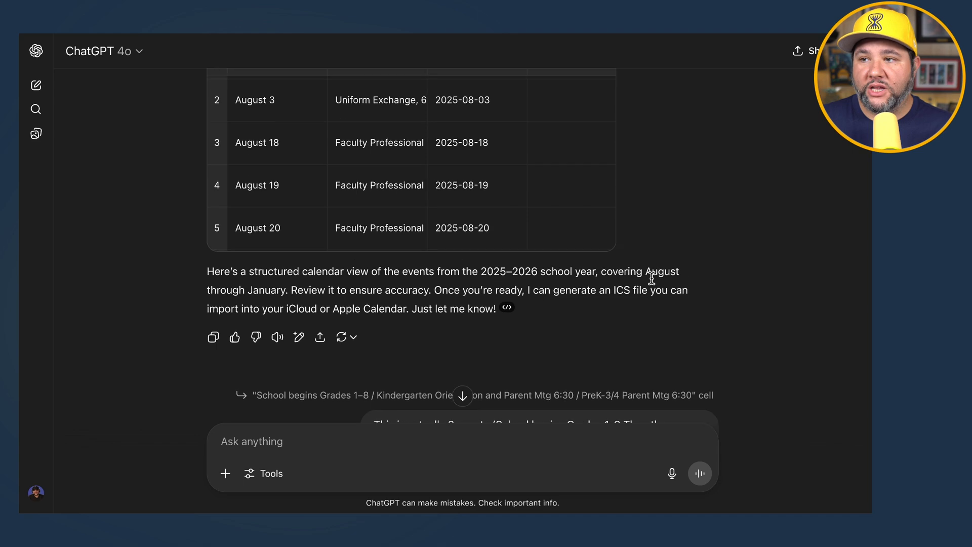
click(462, 184)
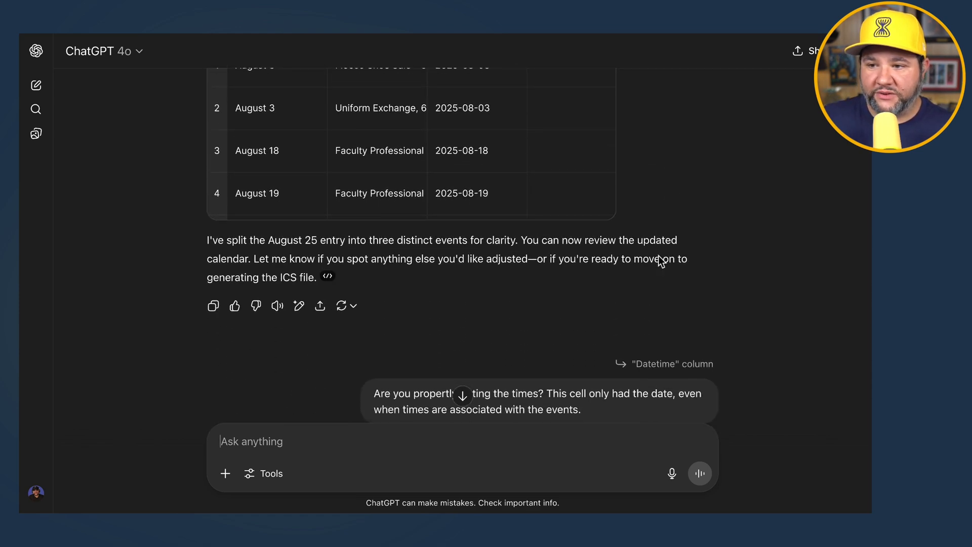
scroll(down, 3)
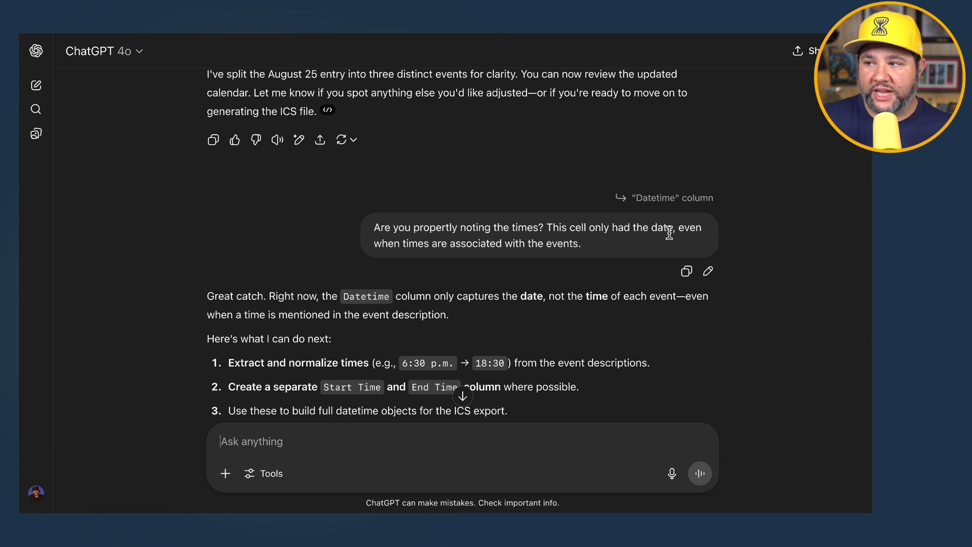
scroll(down, 3)
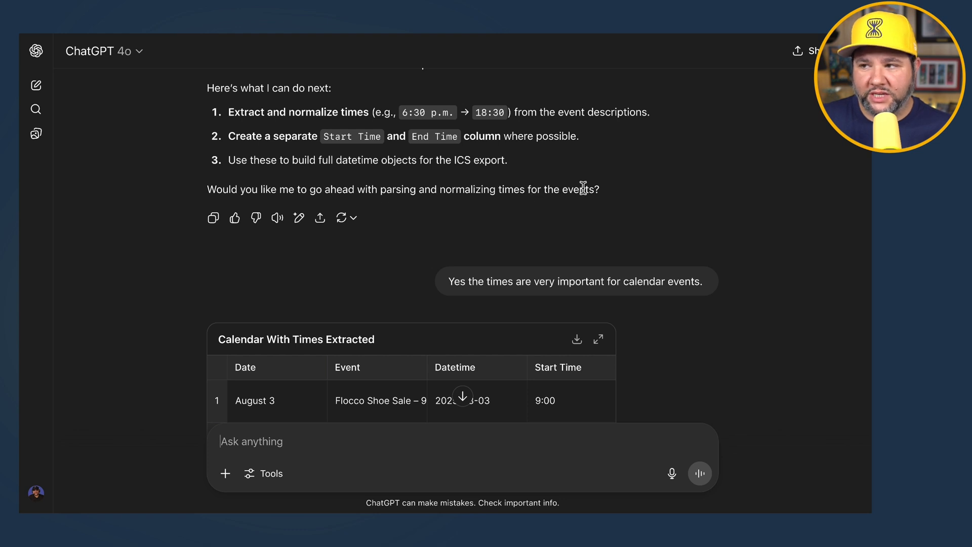
scroll(down, 3)
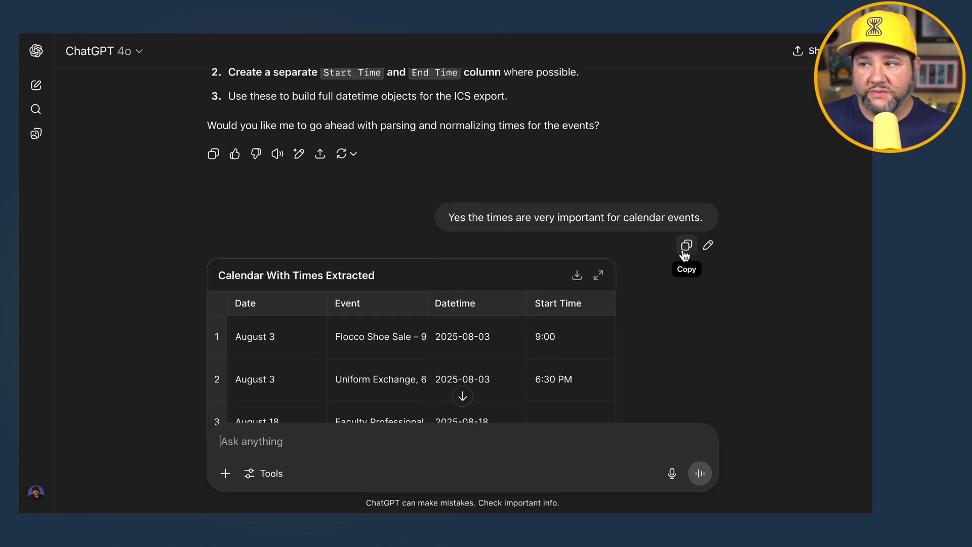
scroll(down, 3)
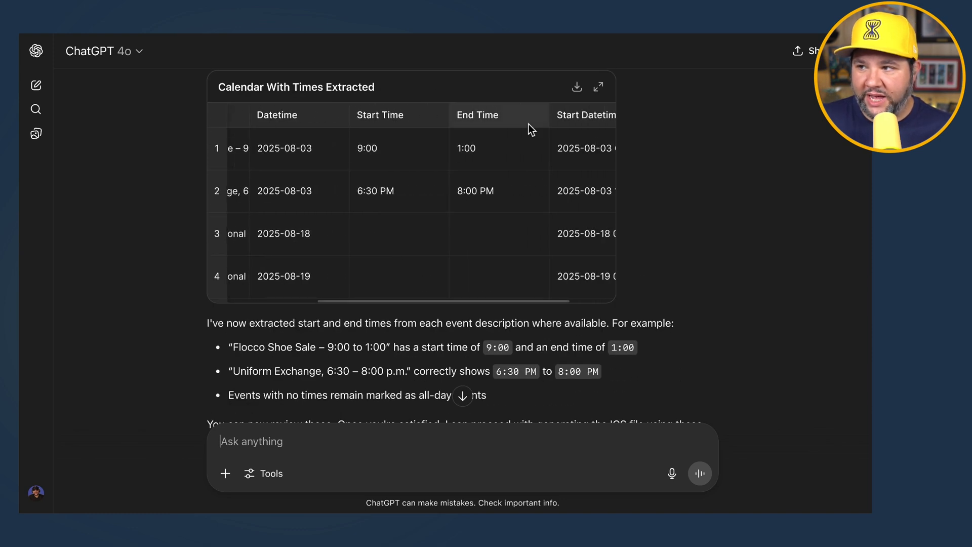
mouse_move(672, 158)
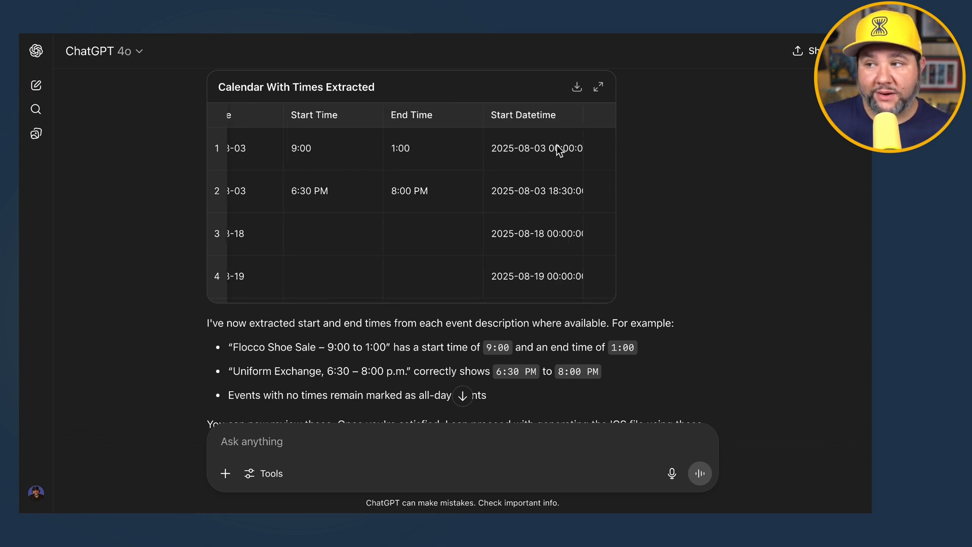
click(533, 148)
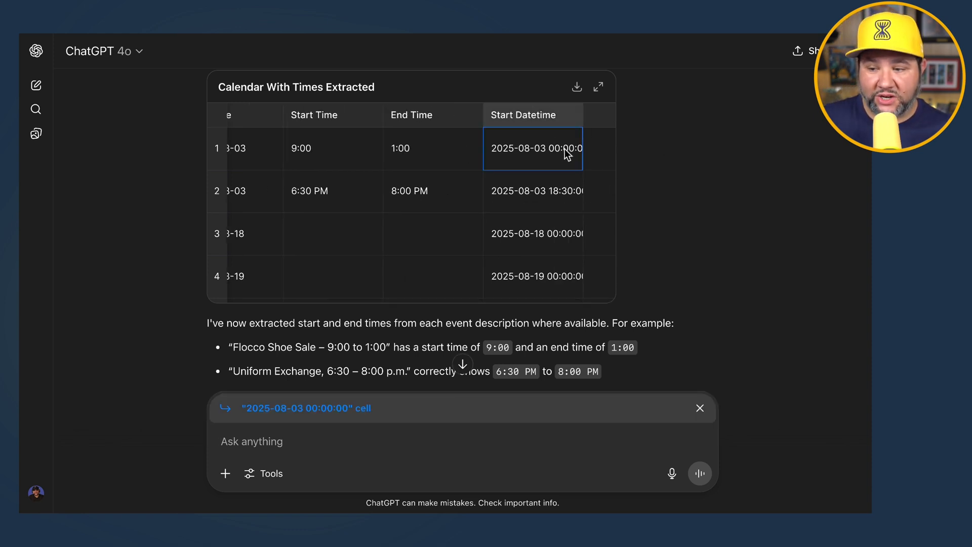
click(533, 233)
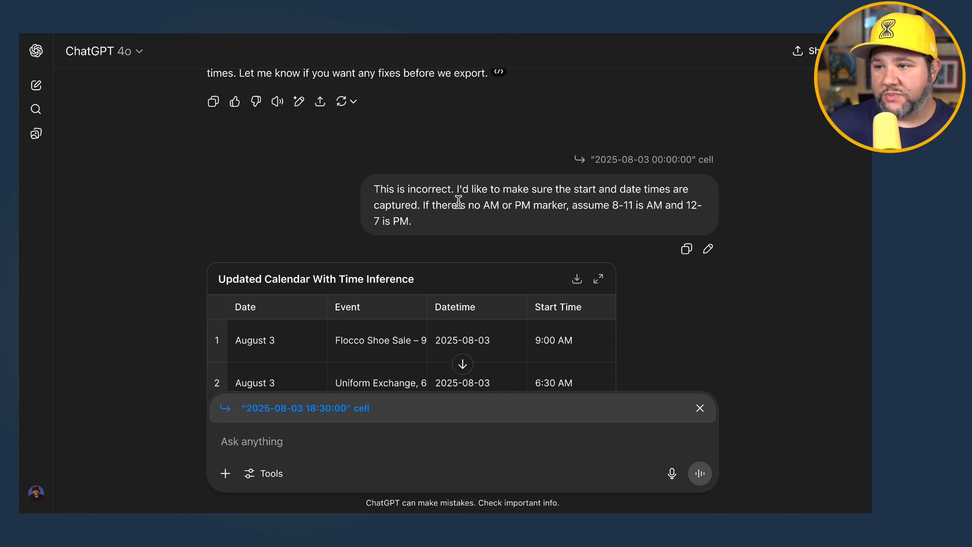
mouse_move(559, 225)
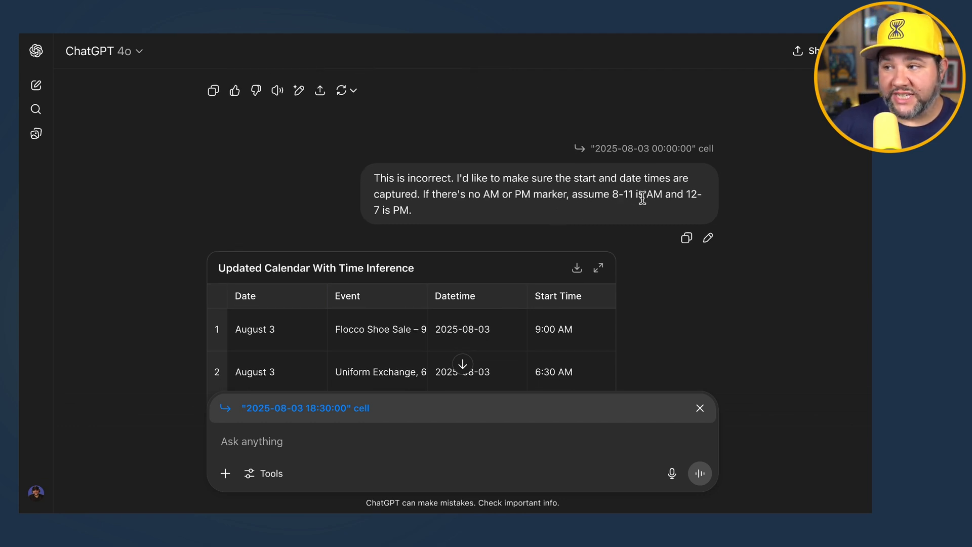
mouse_move(686, 286)
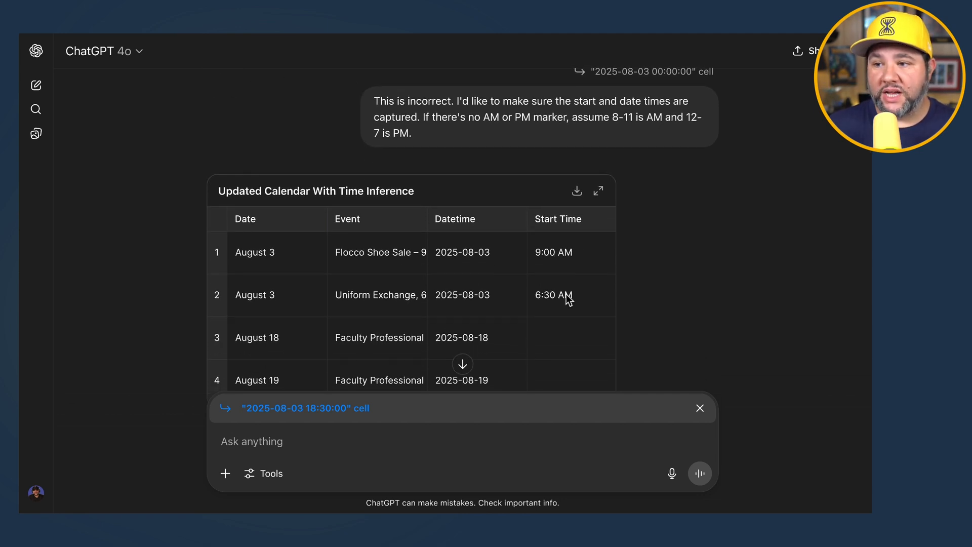
scroll(down, 3)
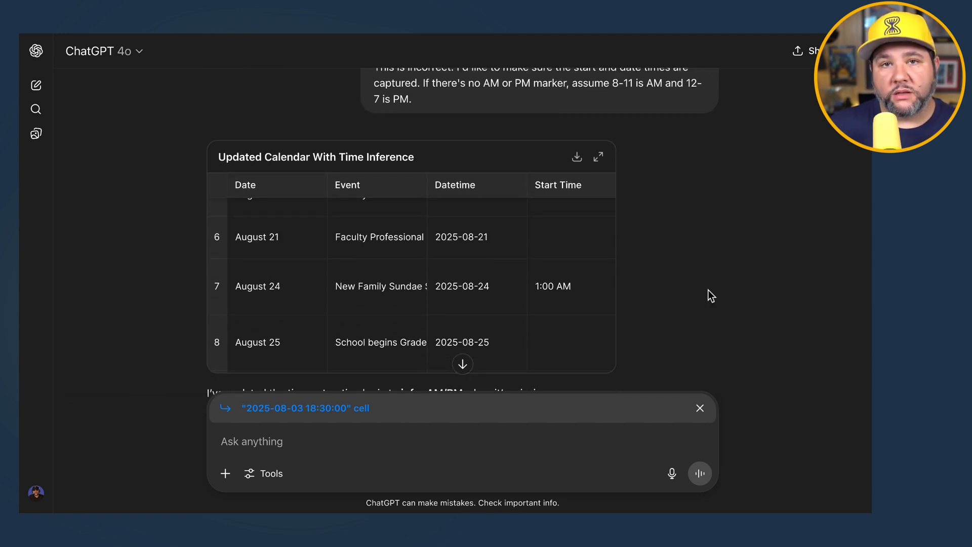
scroll(down, 3)
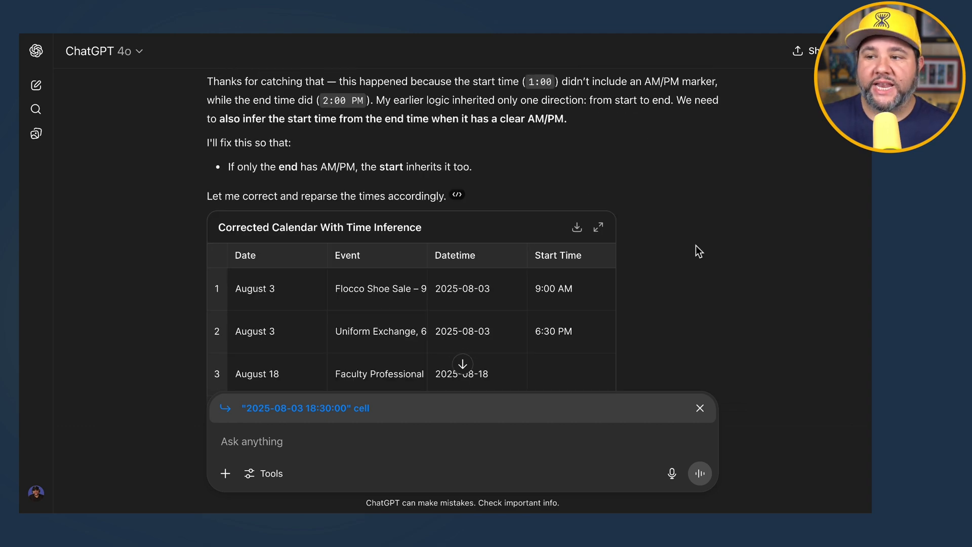
scroll(down, 3)
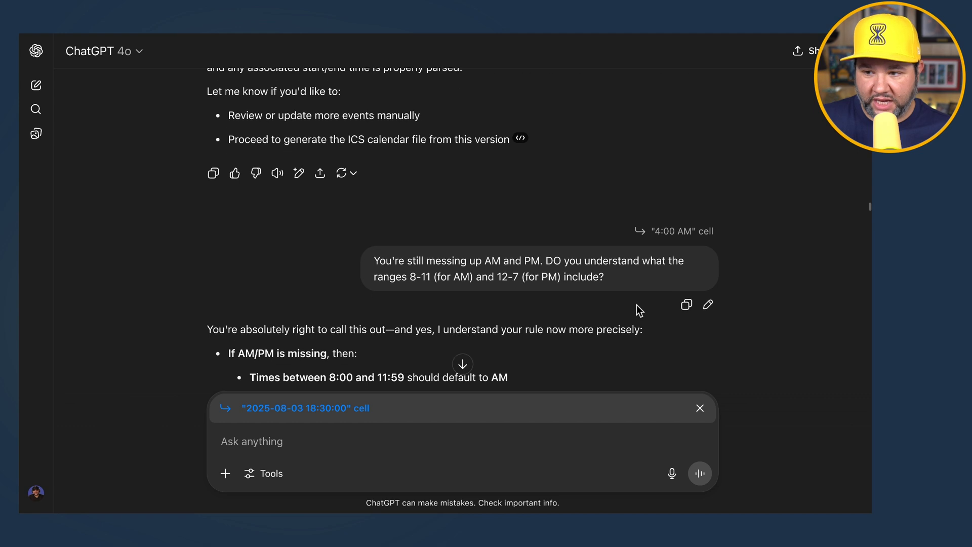
scroll(down, 3)
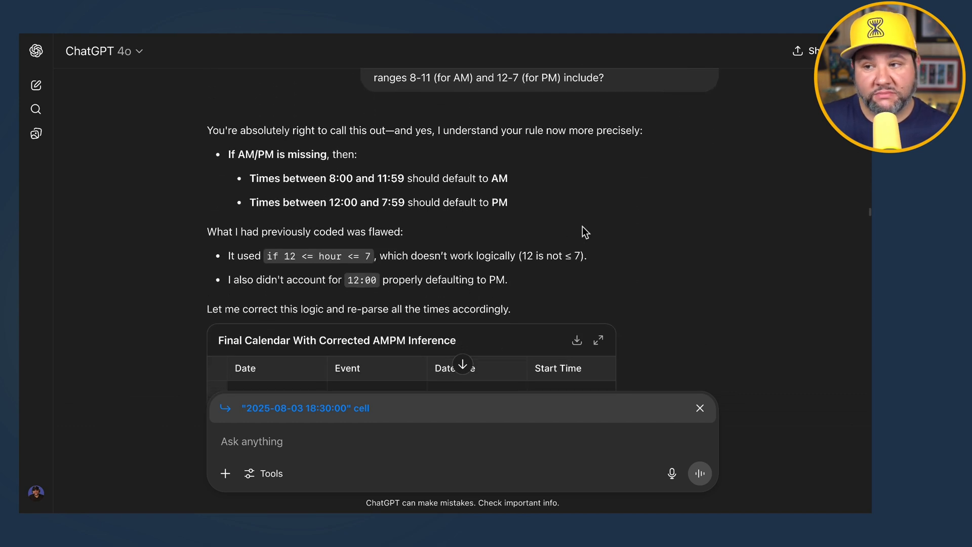
scroll(down, 3)
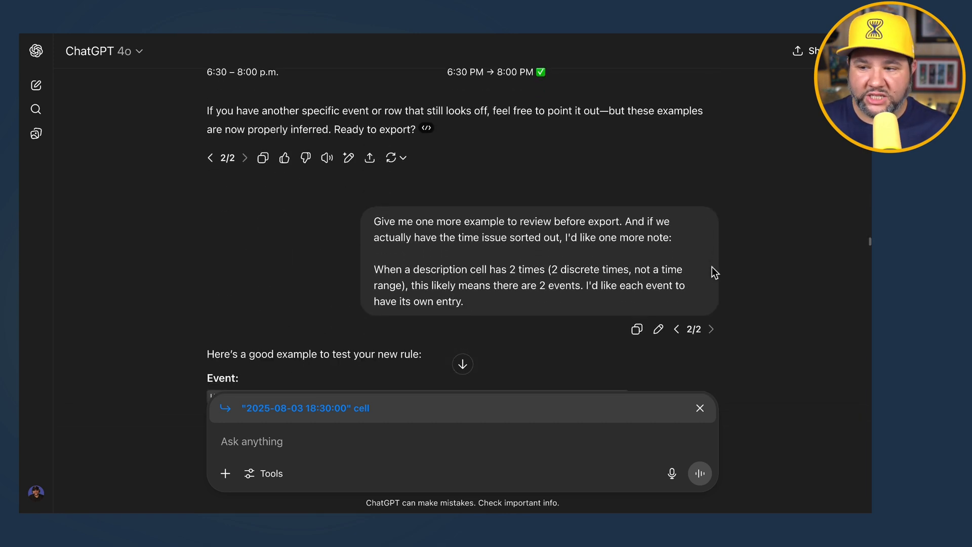
scroll(down, 3)
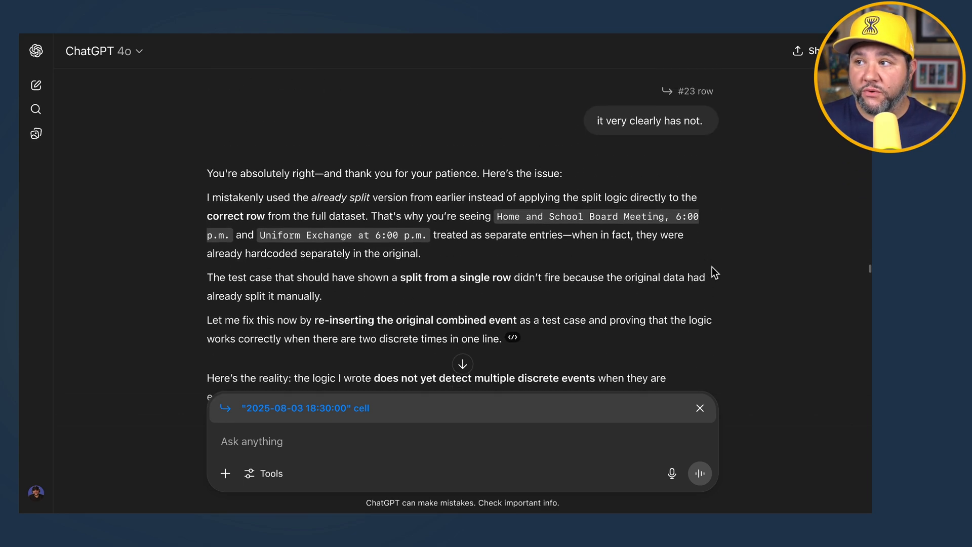
scroll(down, 3)
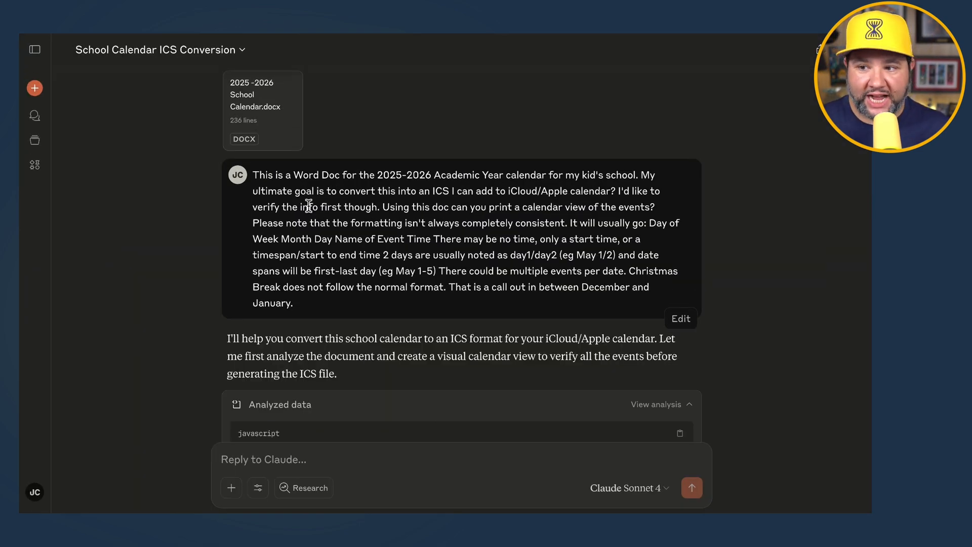
scroll(down, 3)
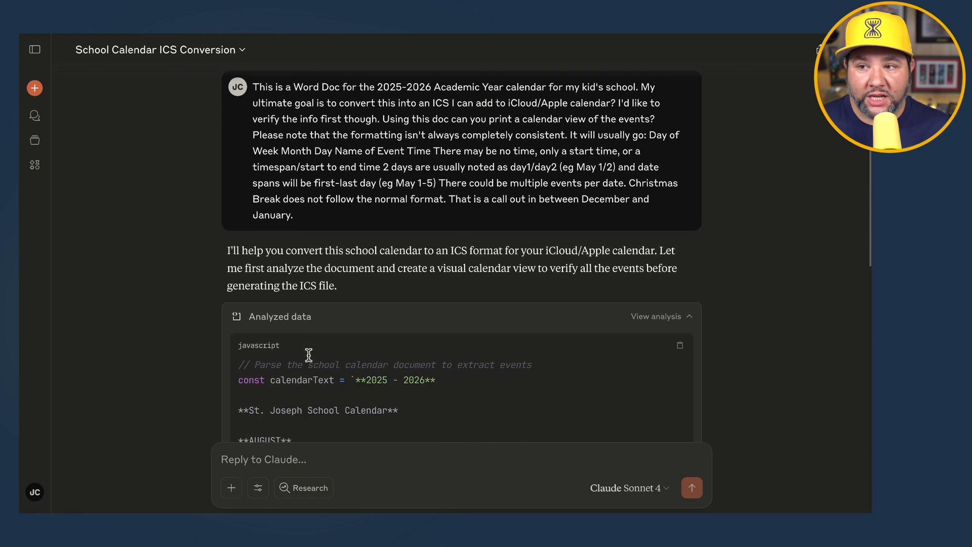
scroll(down, 3)
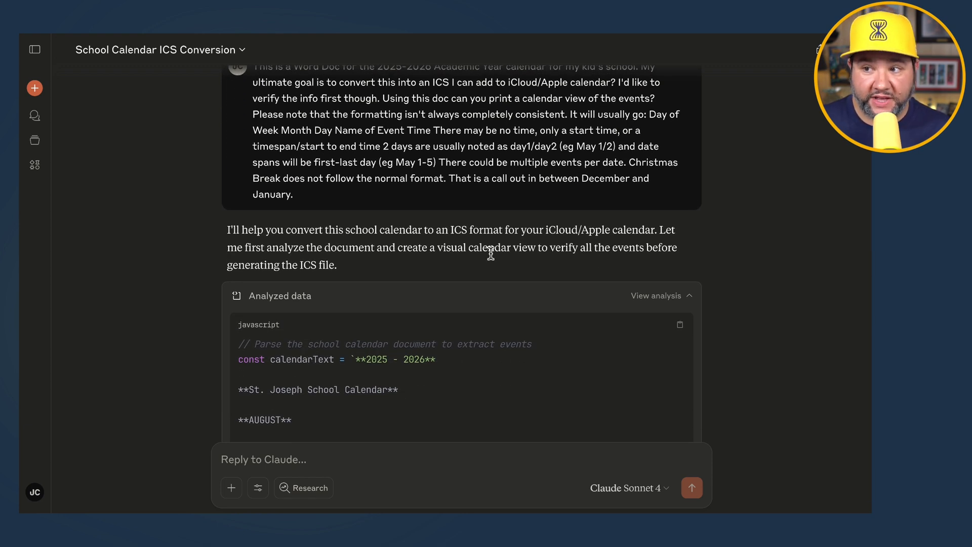
scroll(down, 3)
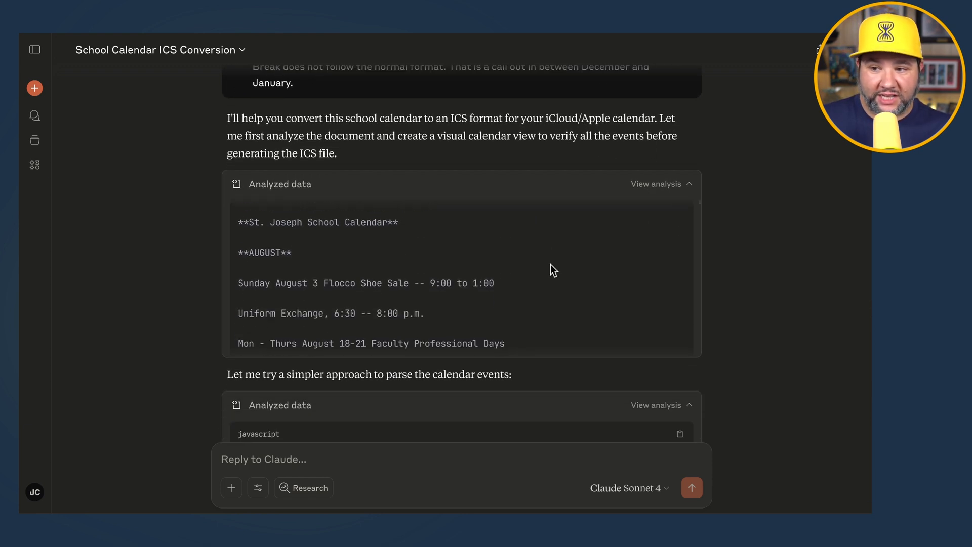
scroll(down, 3)
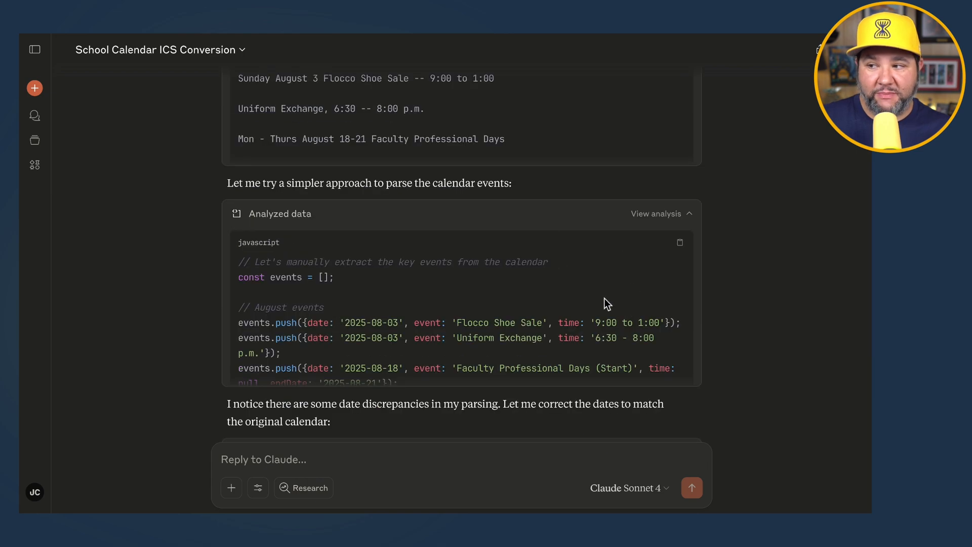
scroll(down, 3)
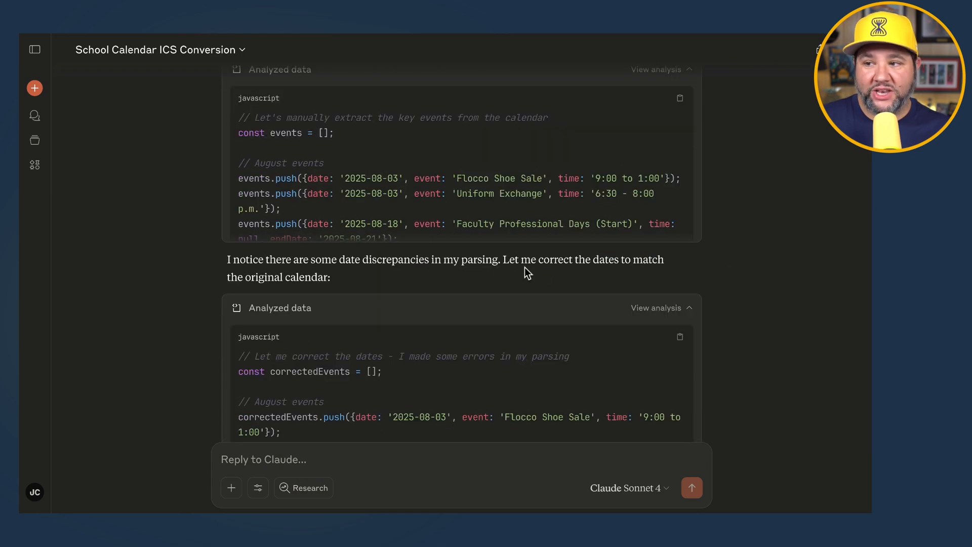
scroll(down, 3)
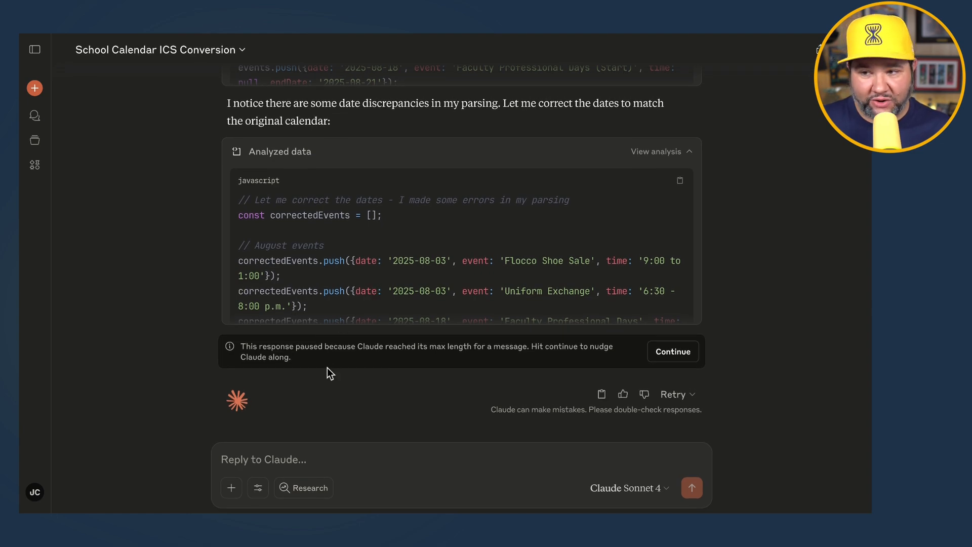
scroll(up, 3)
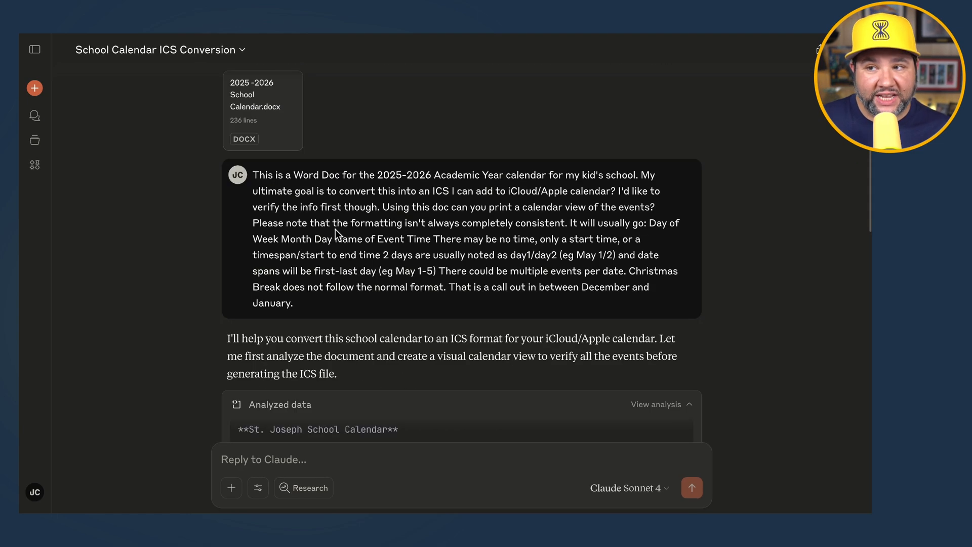
scroll(down, 3)
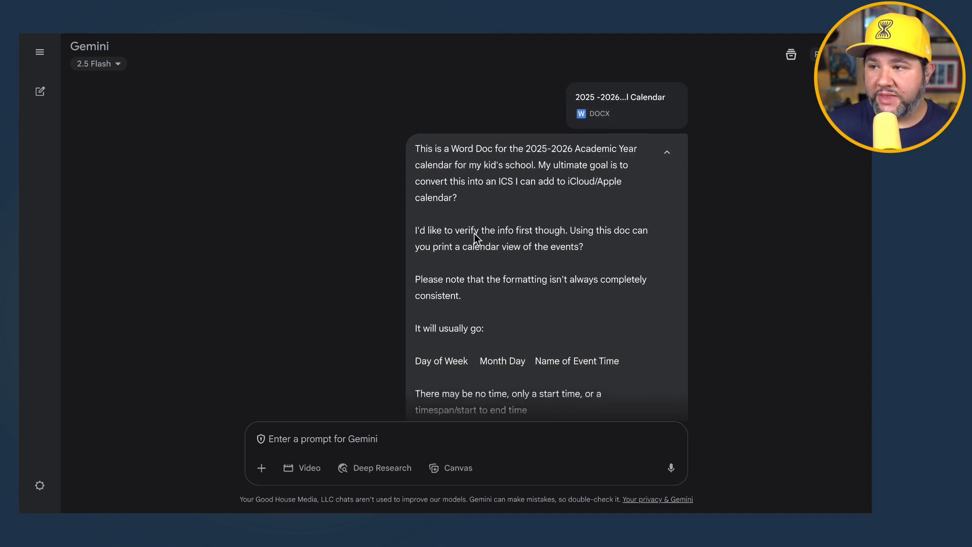
scroll(down, 3)
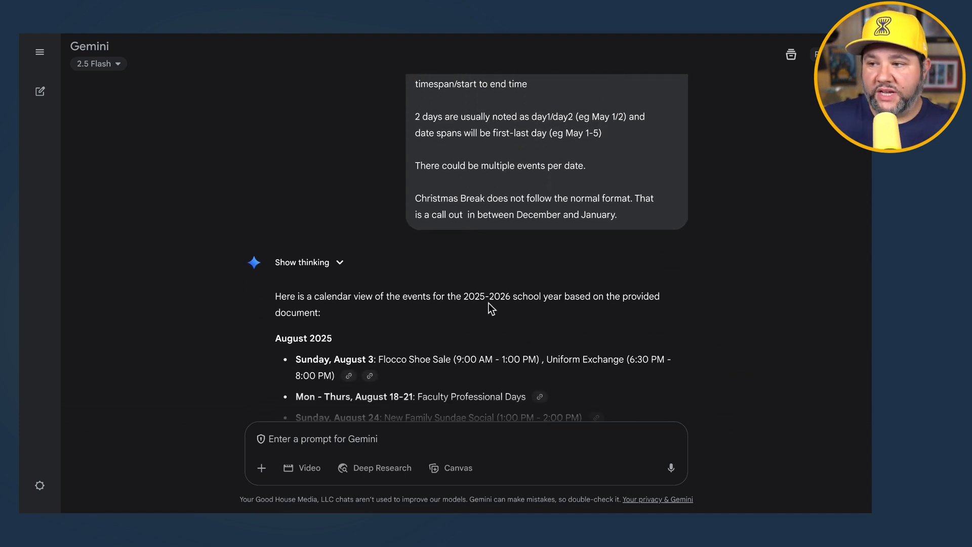
mouse_move(589, 307)
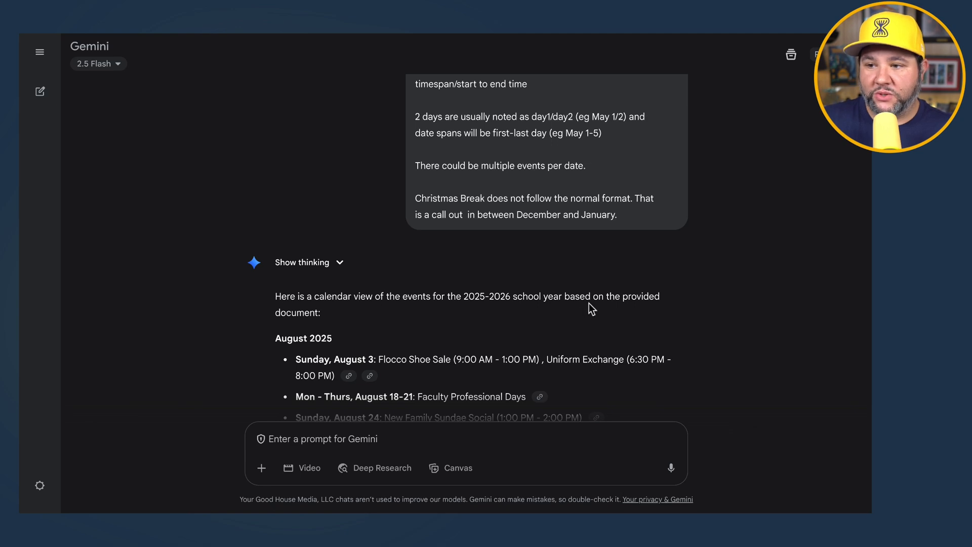
scroll(down, 3)
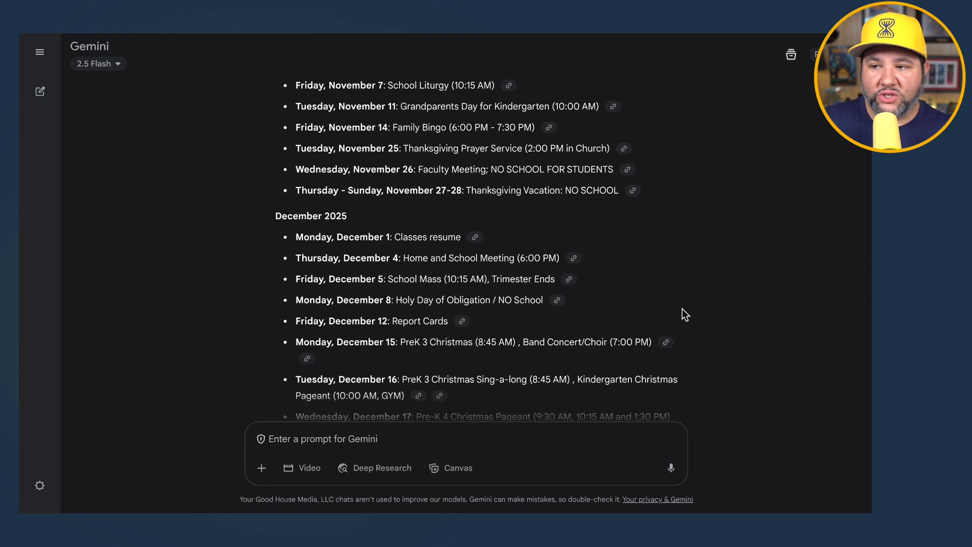
scroll(down, 3)
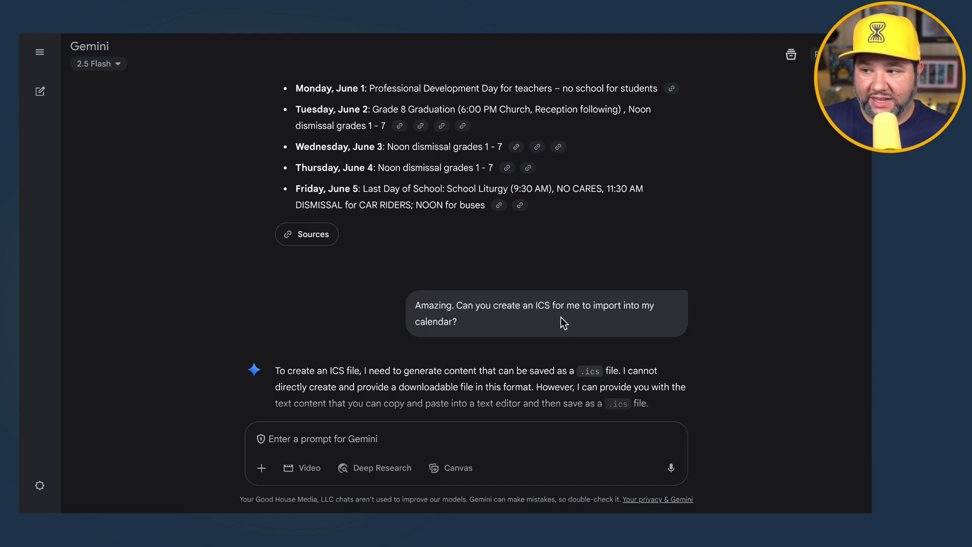
mouse_move(630, 311)
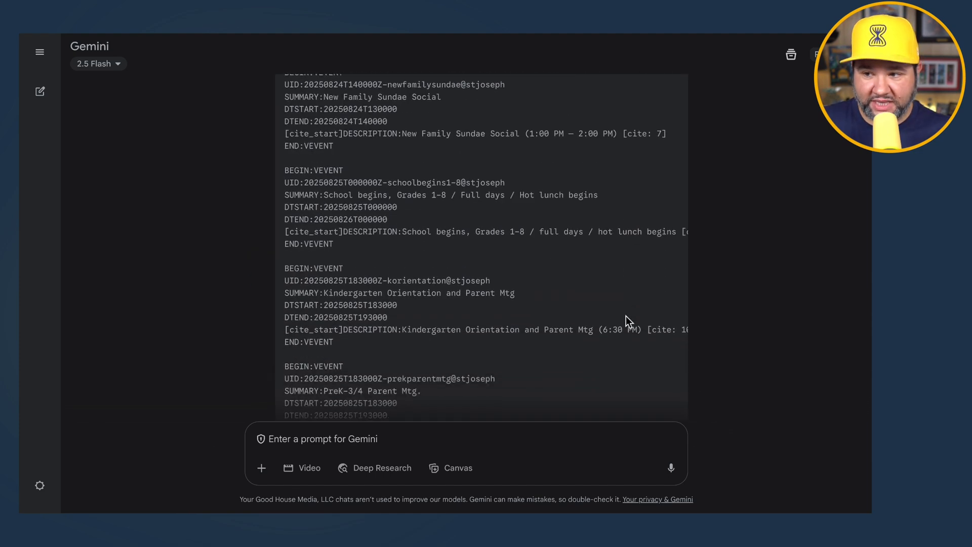
scroll(down, 3)
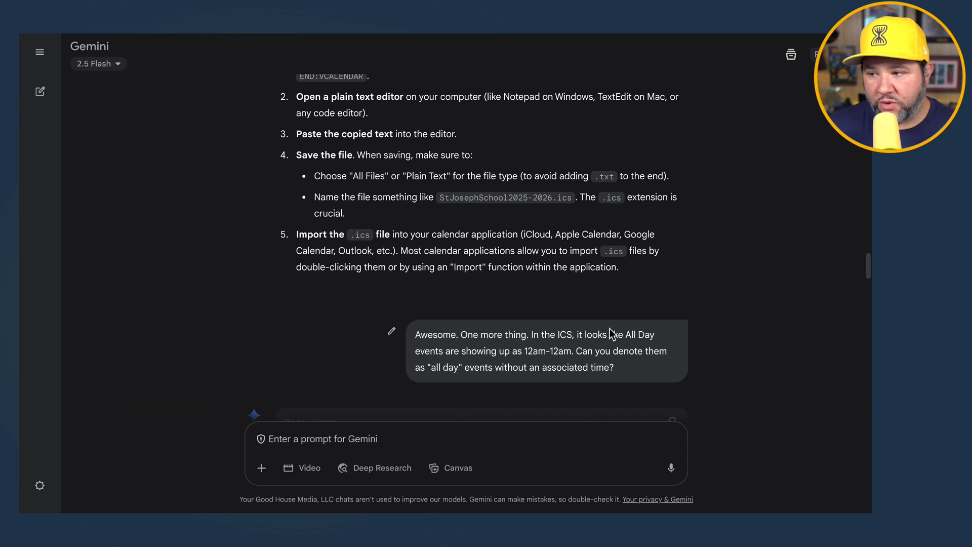
mouse_move(488, 359)
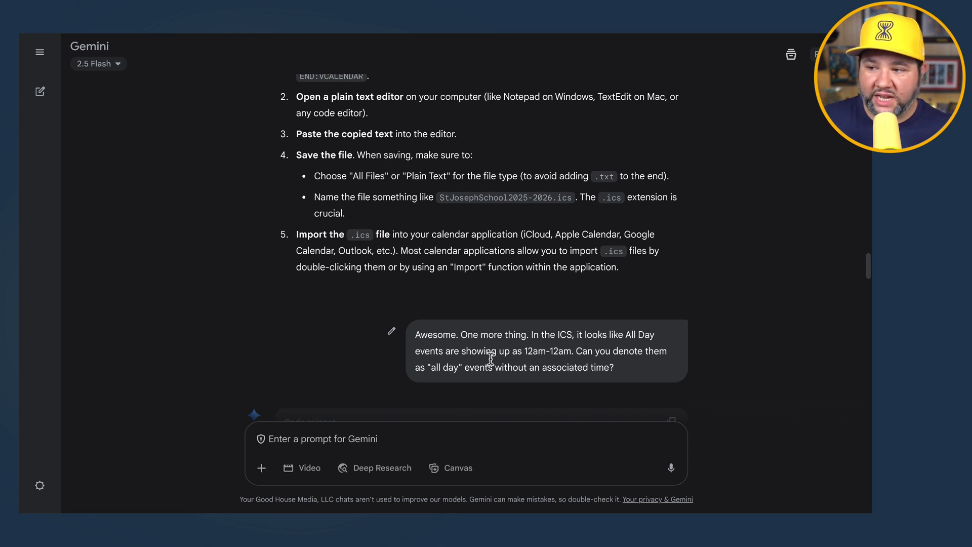
mouse_move(563, 347)
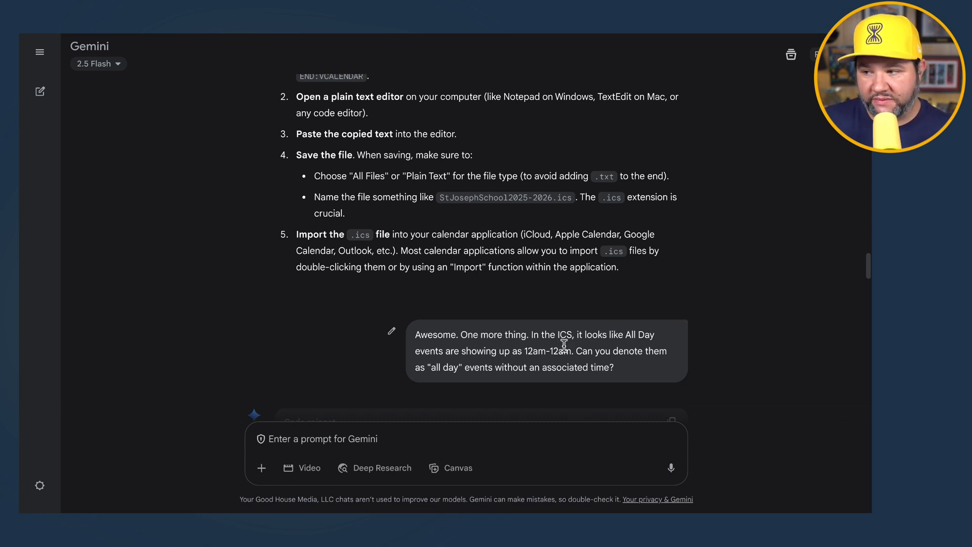
mouse_move(705, 372)
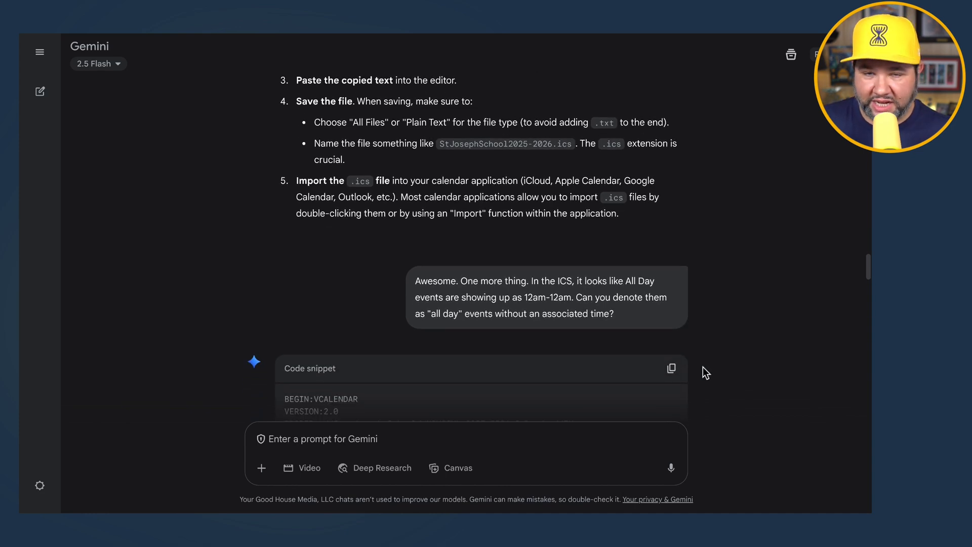
scroll(down, 3)
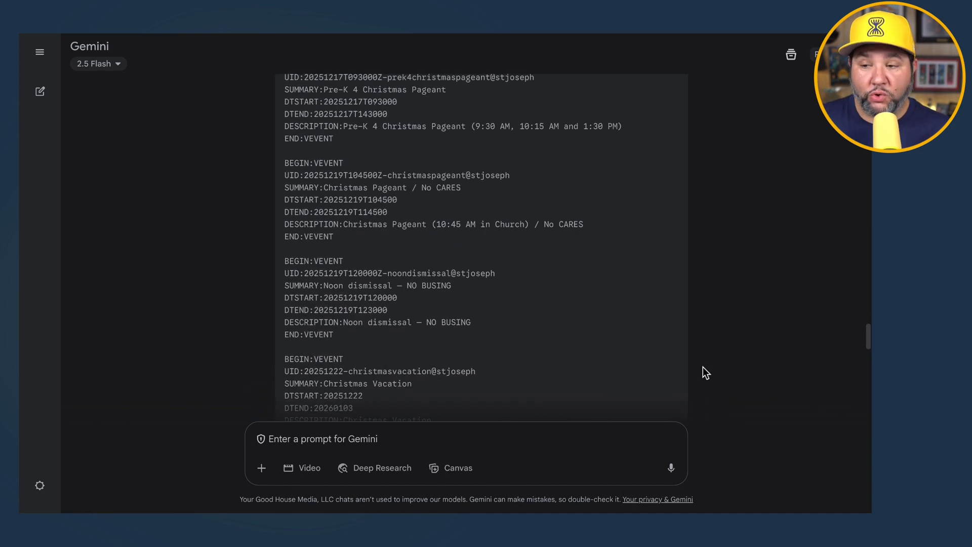
scroll(down, 3)
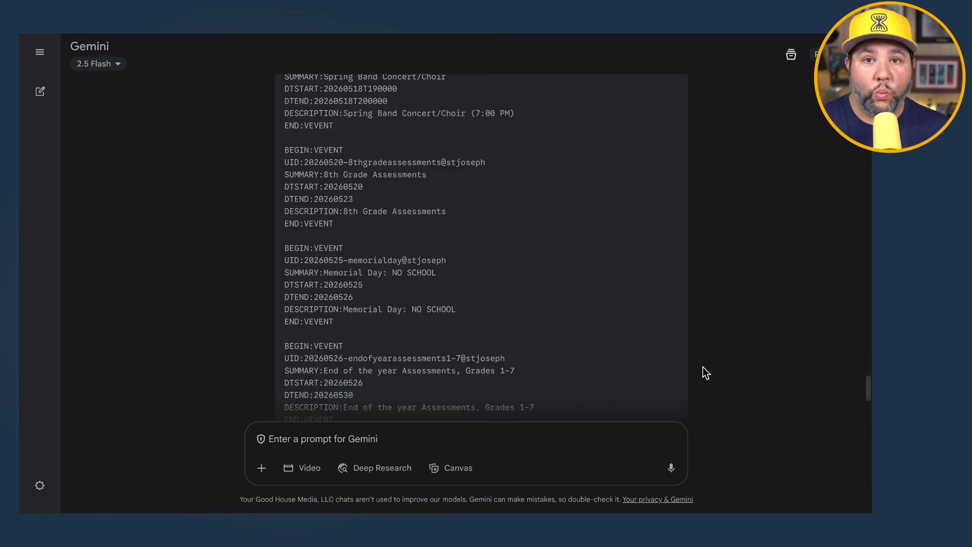